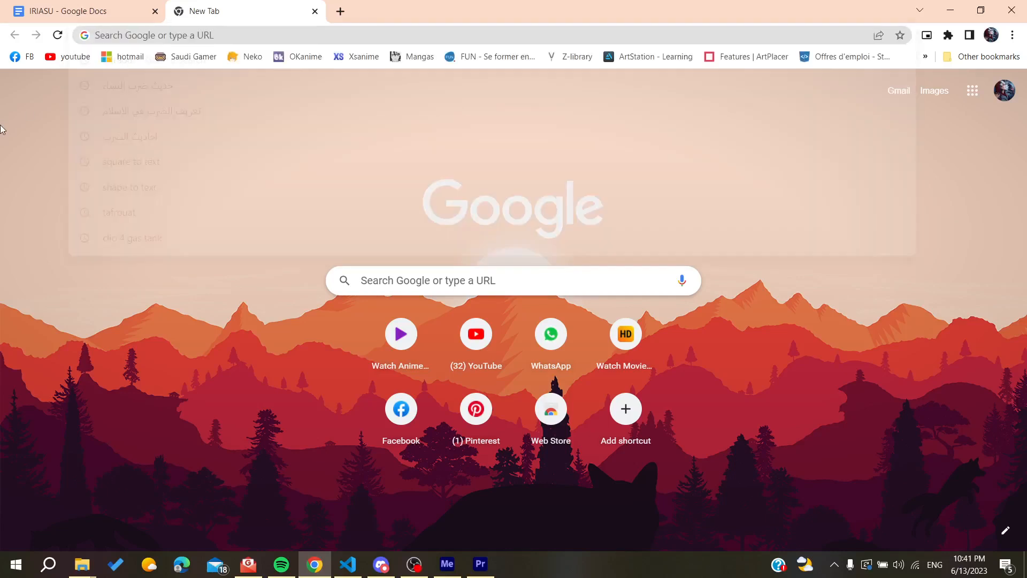
# Step: Search Google for 'opera gx' and look over the results
pyautogui.click(54, 102)
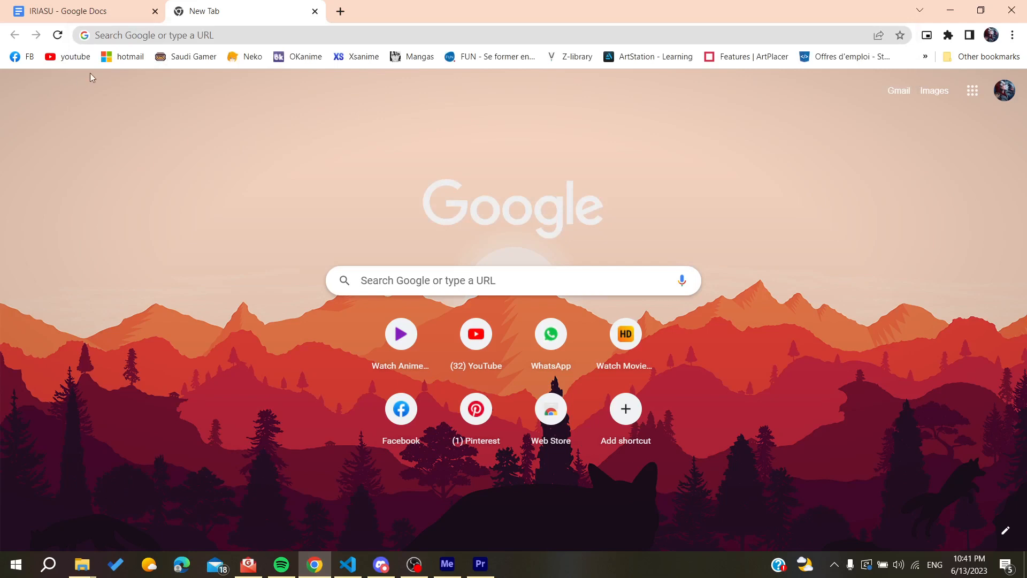
pyautogui.write('opera gx')
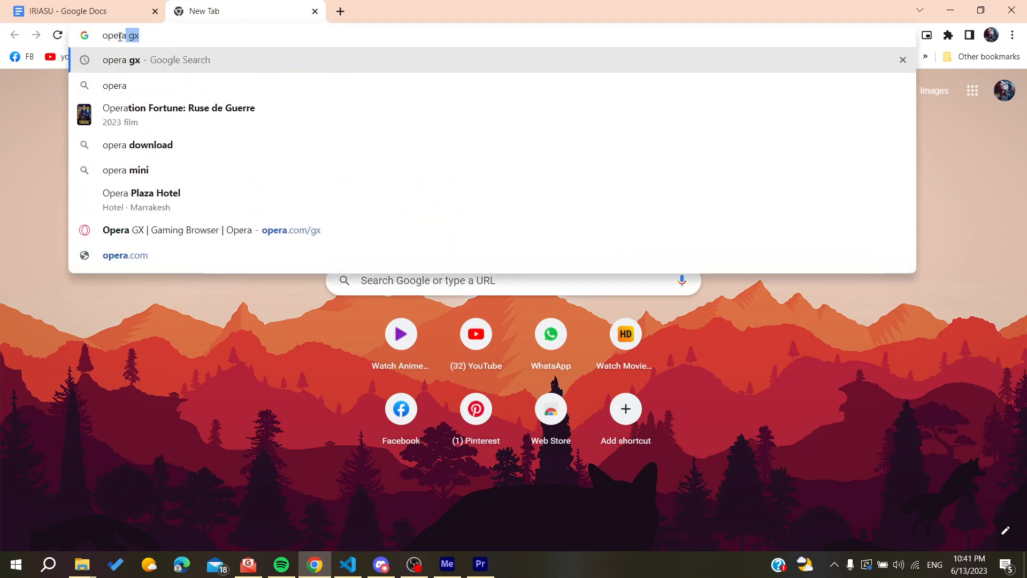
pyautogui.press('Return')
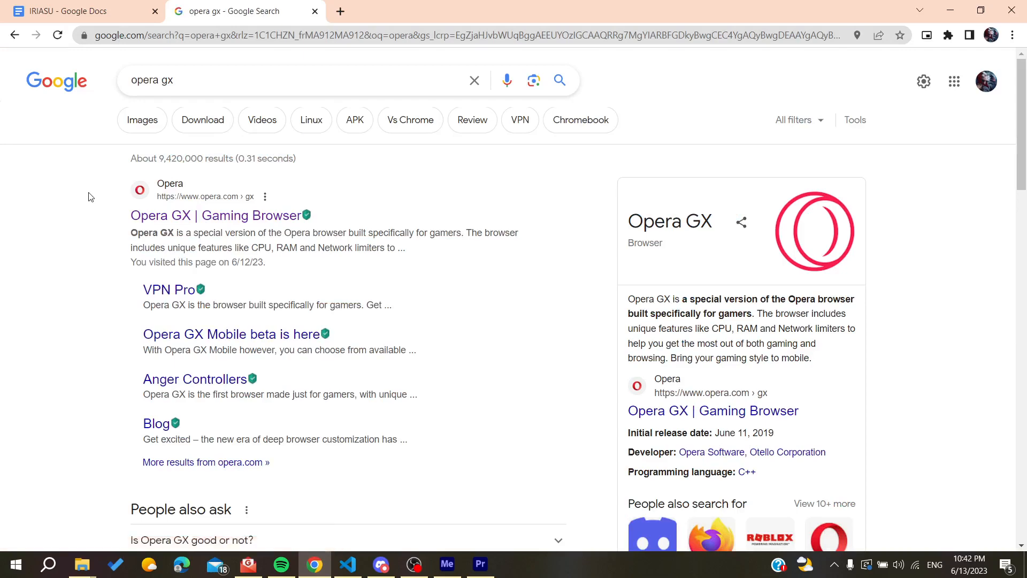
pyautogui.click(217, 215)
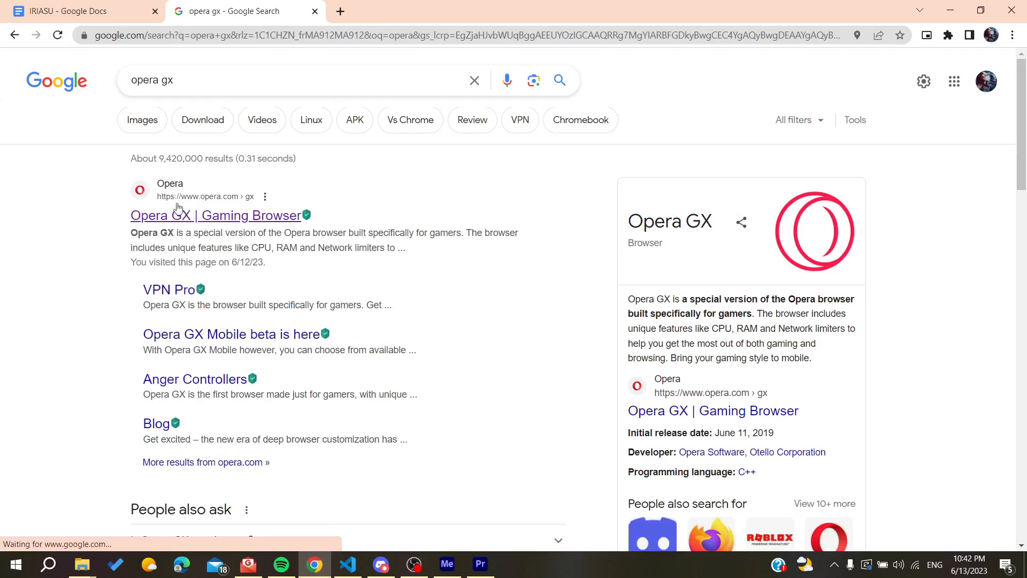
pyautogui.scroll(-3)
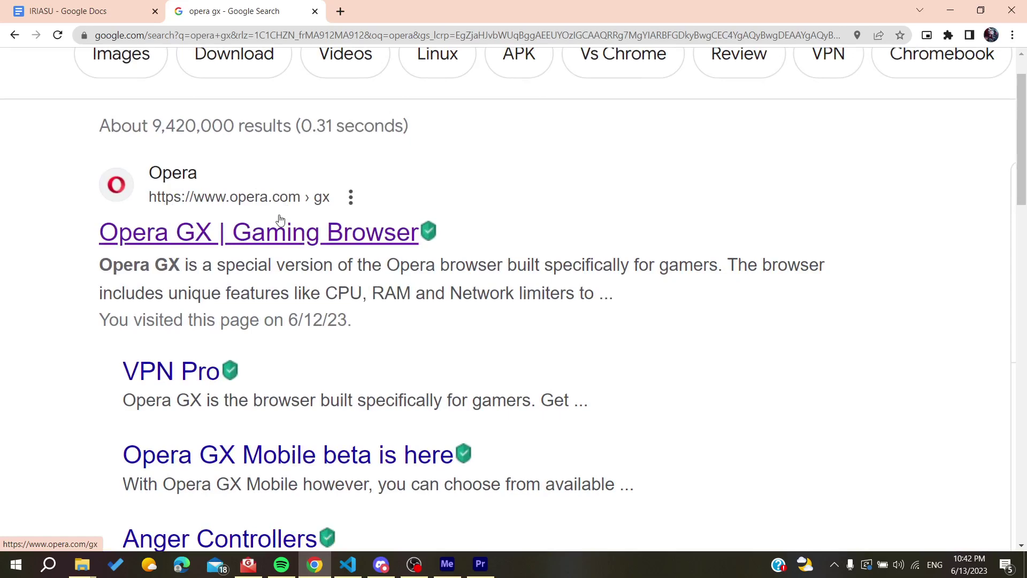
pyautogui.scroll(3)
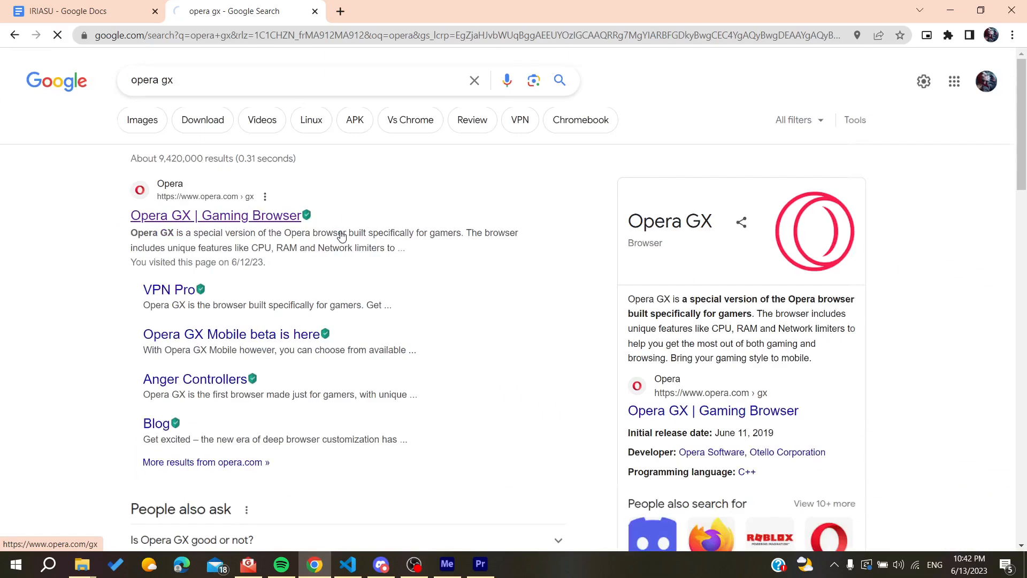
# Step: Open the Opera GX Gaming Browser result and start the Windows download
pyautogui.click(216, 215)
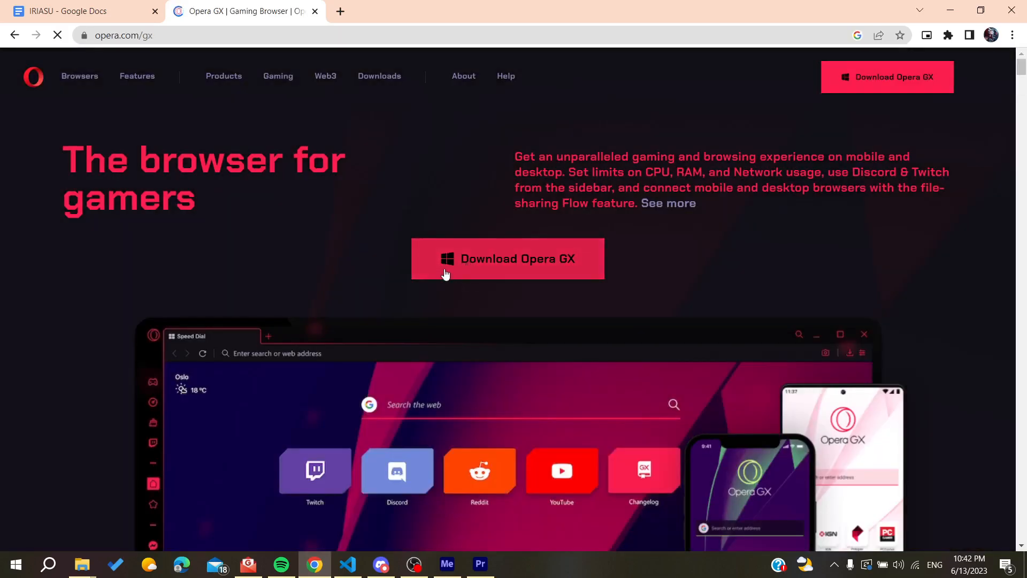
pyautogui.moveTo(403, 228)
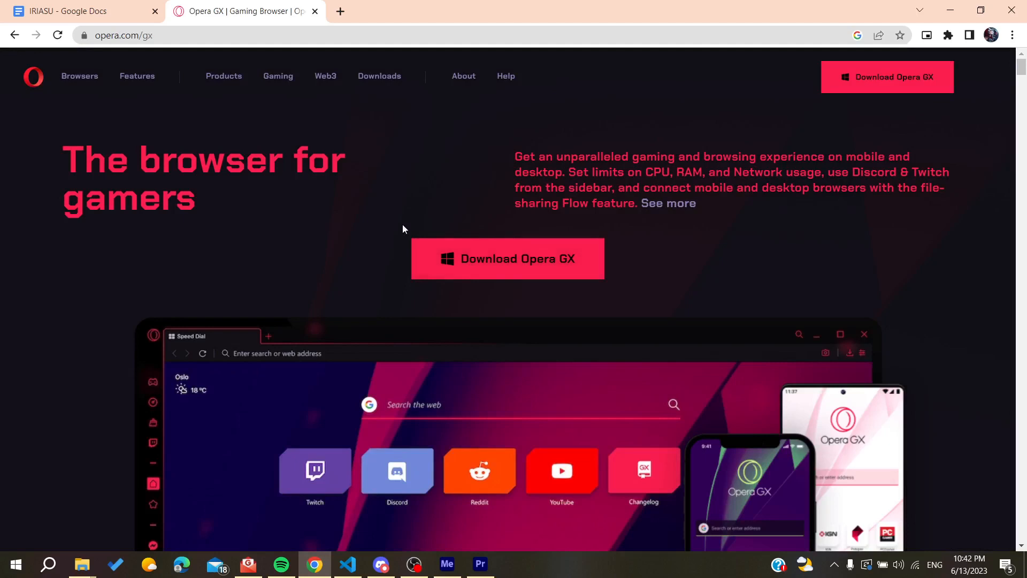
pyautogui.click(507, 258)
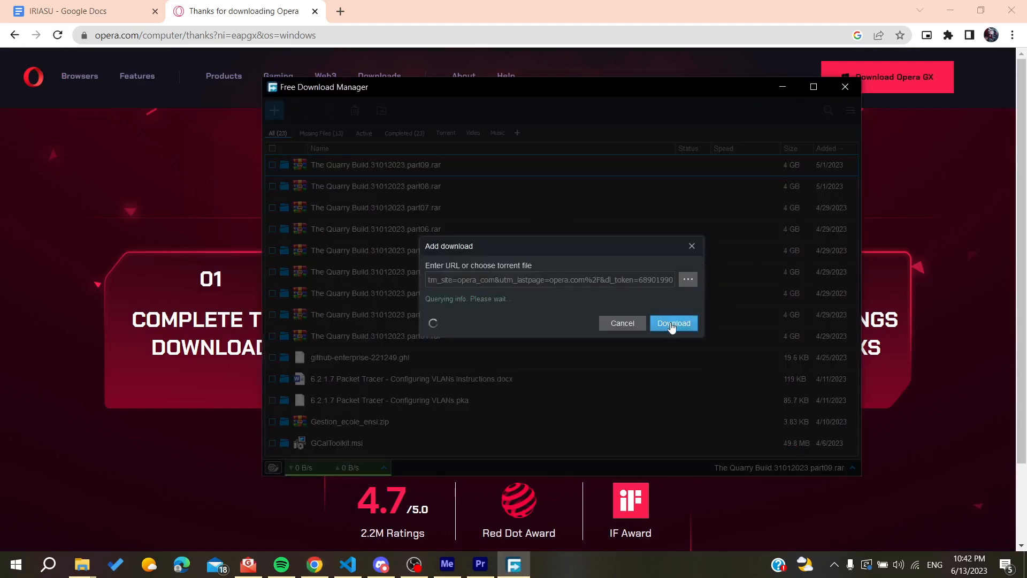
# Step: Confirm the OperaGXSetup.exe download in Free Download Manager
pyautogui.click(673, 323)
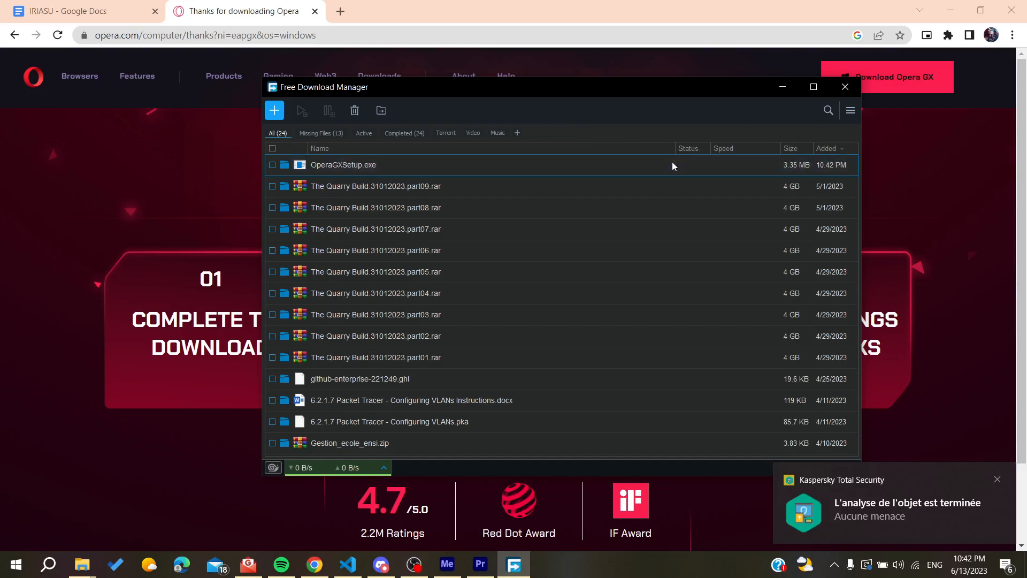
# Step: Launch OperaGXSetup.exe, accept the terms, and open the Data Collection options
pyautogui.doubleClick(343, 164)
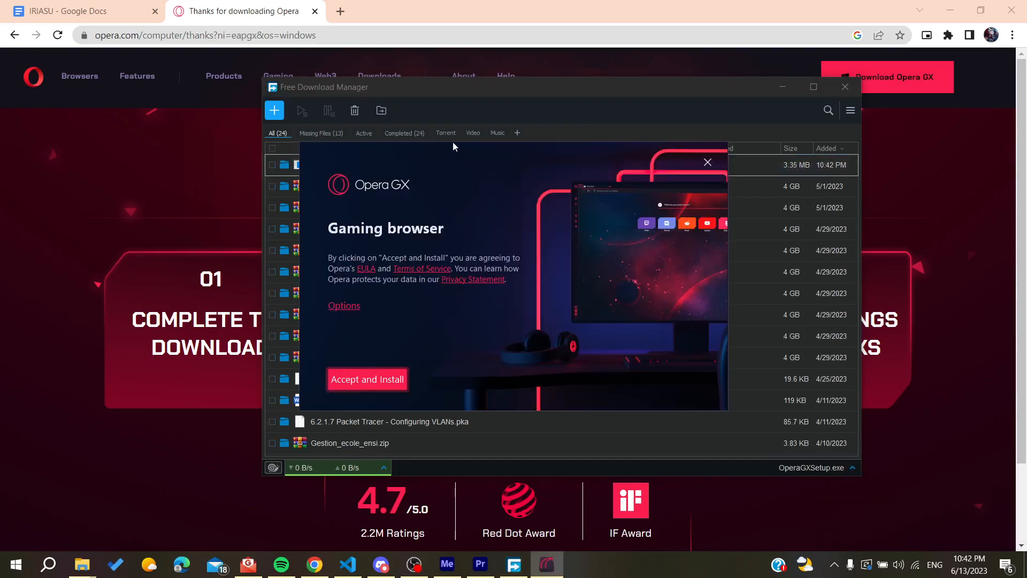
pyautogui.moveTo(368, 357)
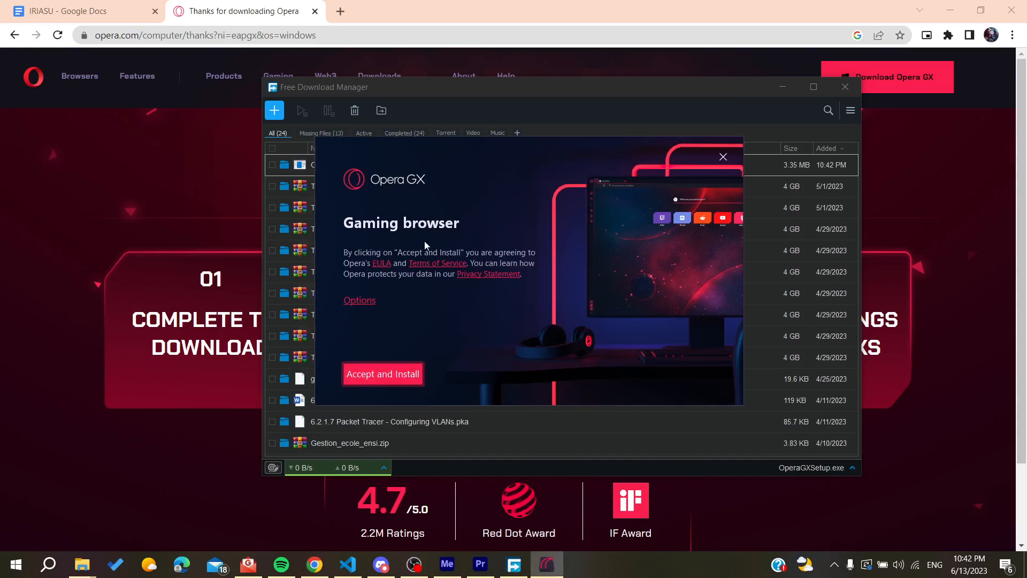
pyautogui.moveTo(441, 305)
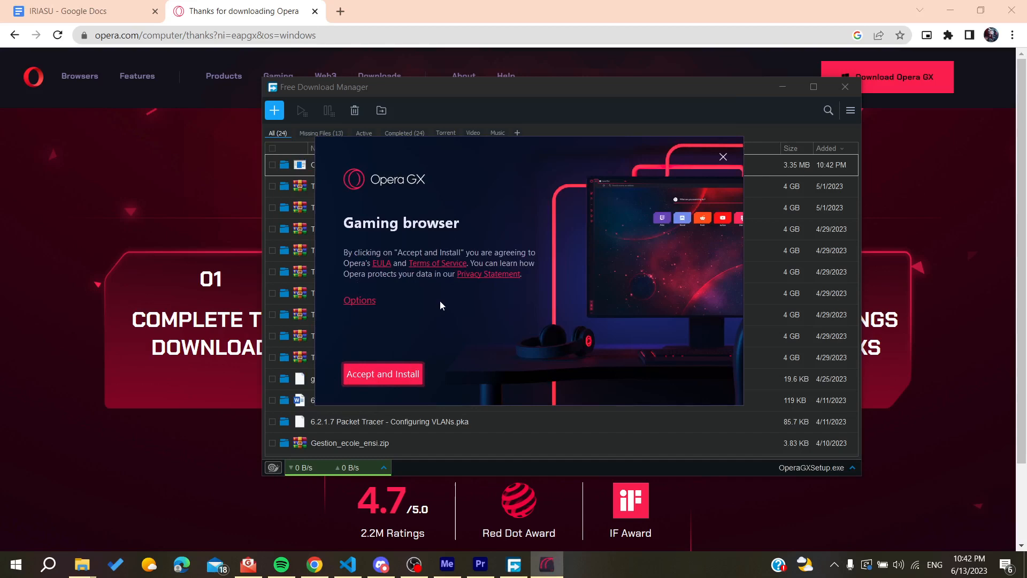
pyautogui.click(382, 373)
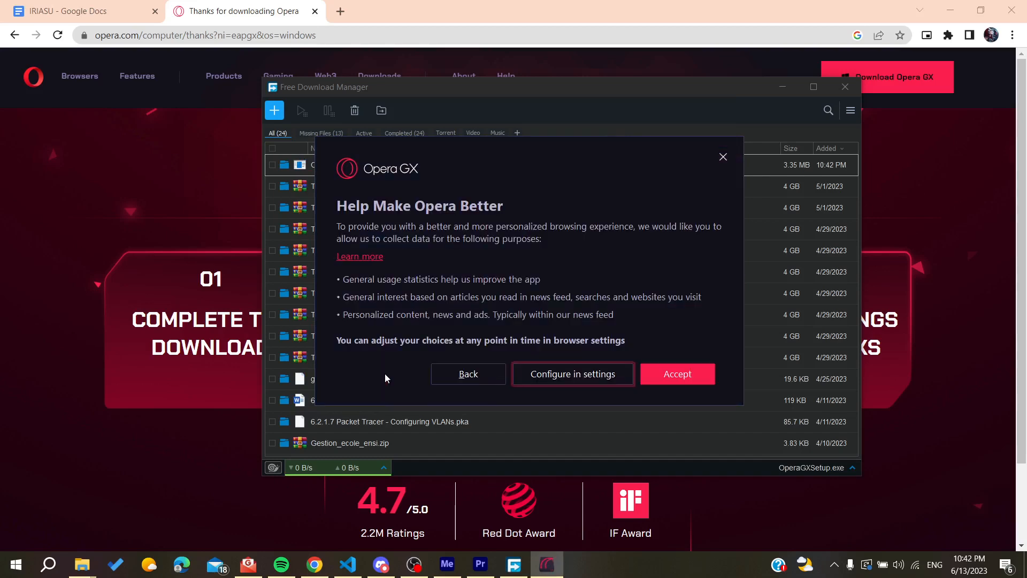
pyautogui.click(571, 374)
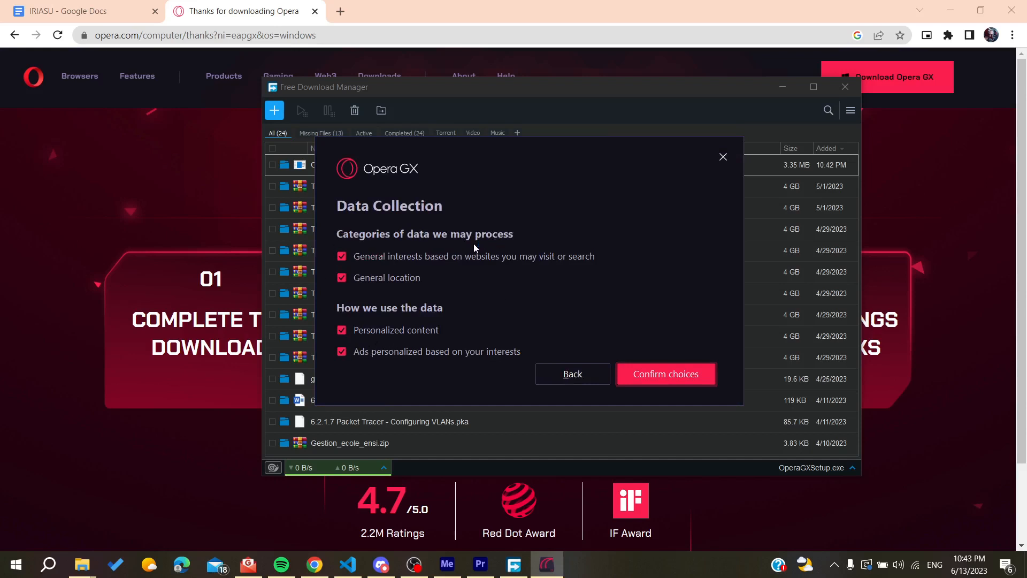
pyautogui.moveTo(666, 373)
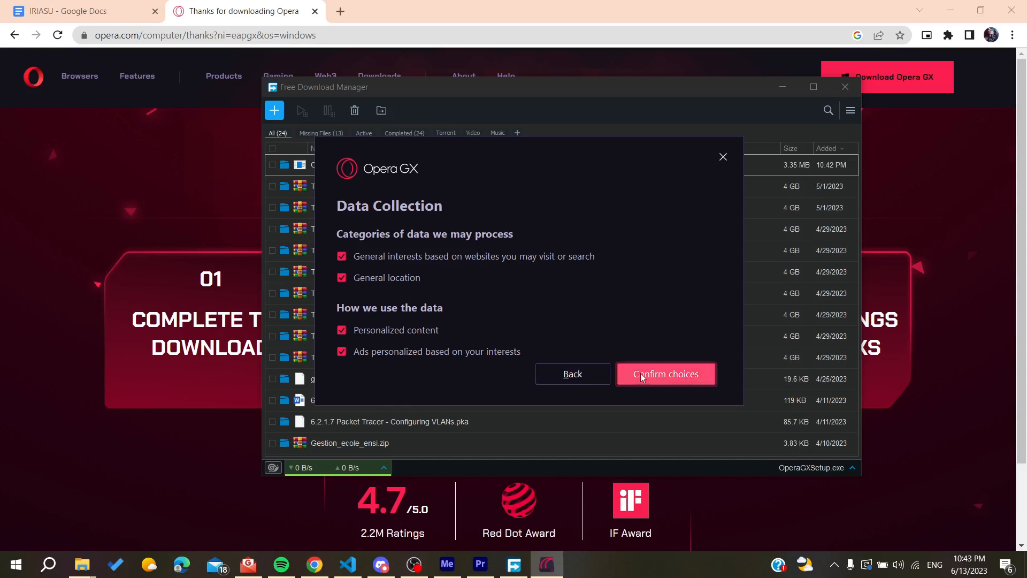
pyautogui.moveTo(636, 375)
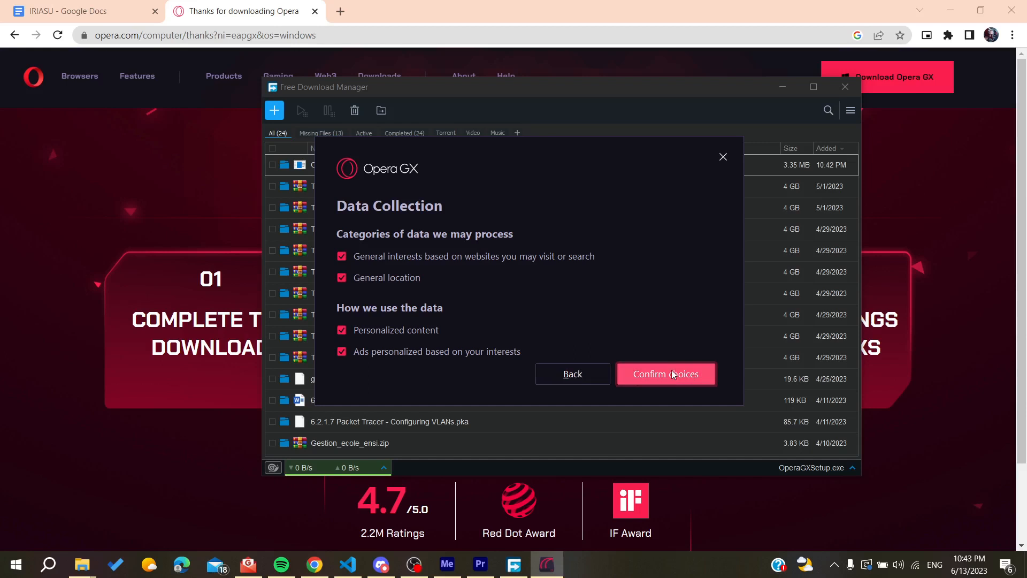
# Step: Confirm the data collection choices so installation begins
pyautogui.click(666, 373)
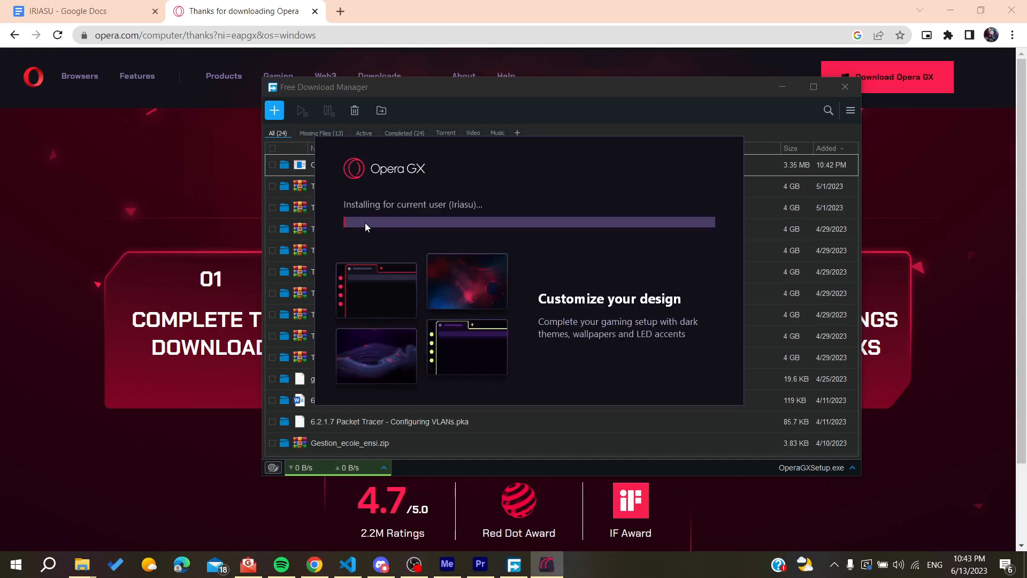
pyautogui.moveTo(407, 209)
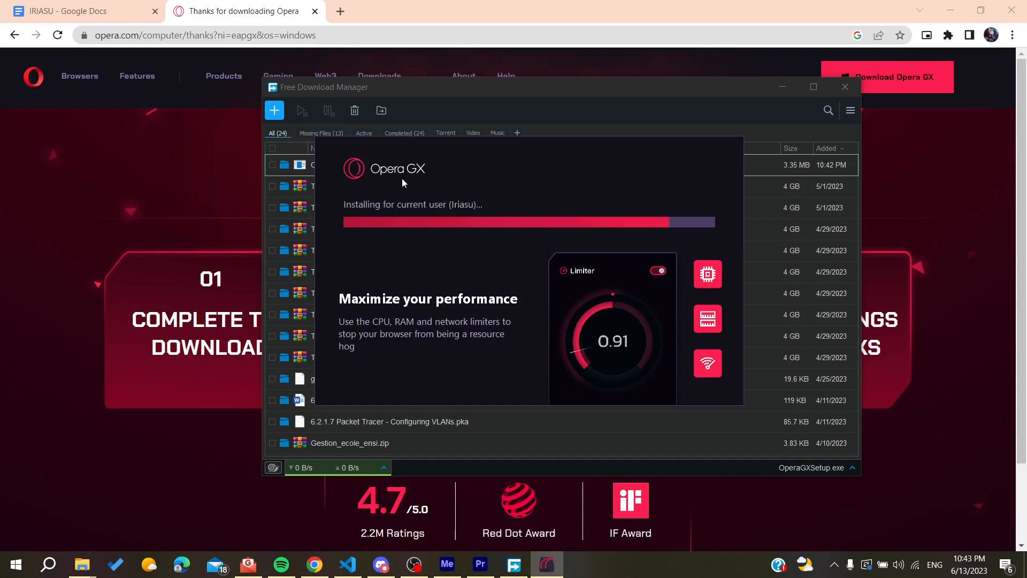
pyautogui.moveTo(403, 221)
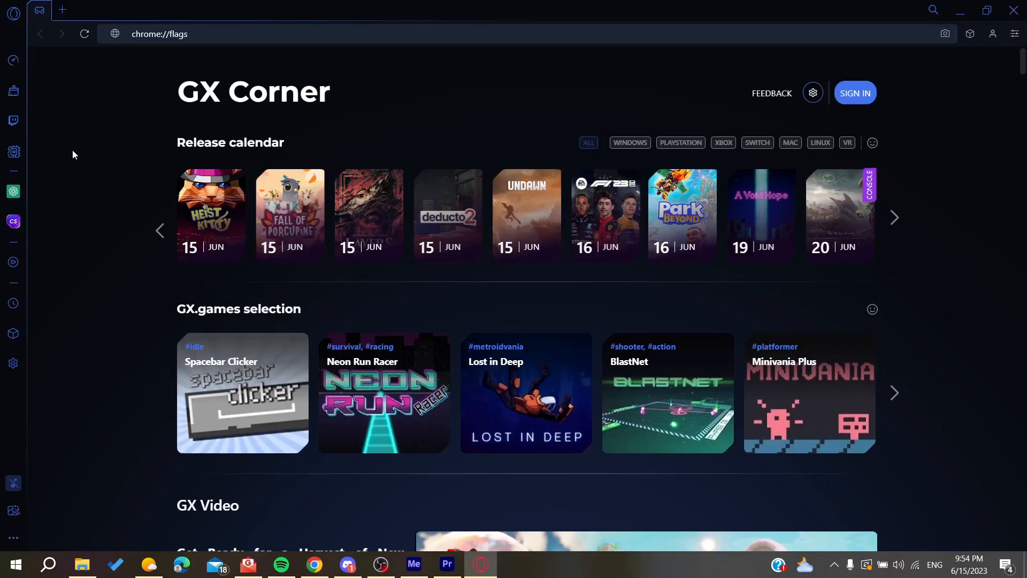
pyautogui.moveTo(48, 292)
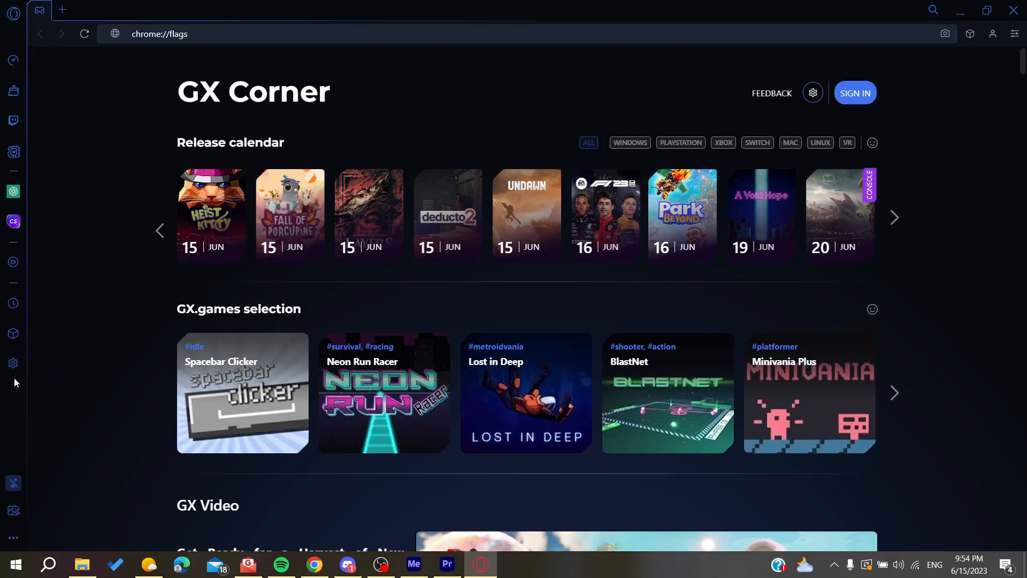
# Step: Open Opera GX Settings from the sidebar gear icon
pyautogui.click(12, 362)
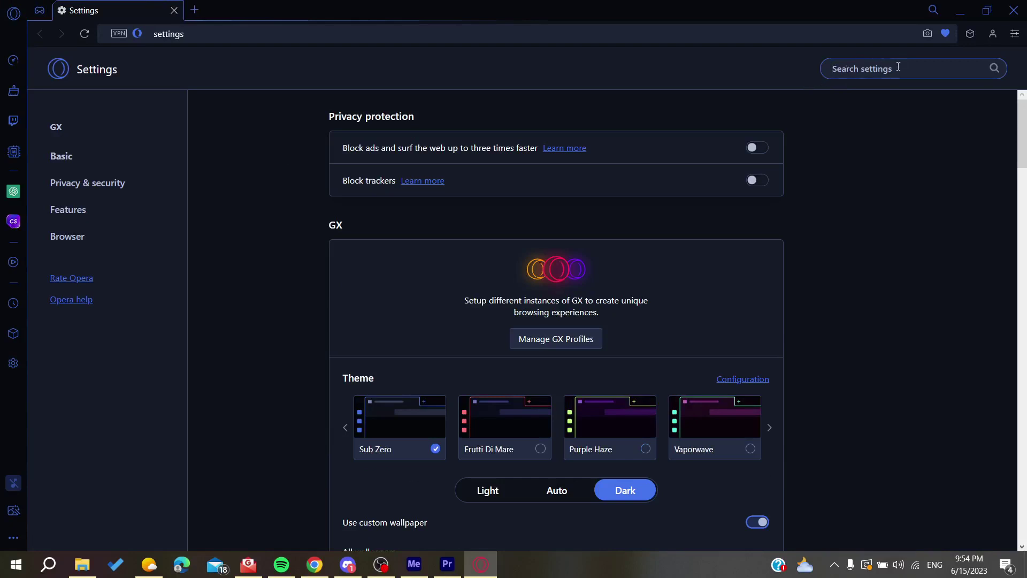
# Step: Search settings for 'snooze' and switch 'Snooze inactive tabs to save memory' on
pyautogui.write('snooze')
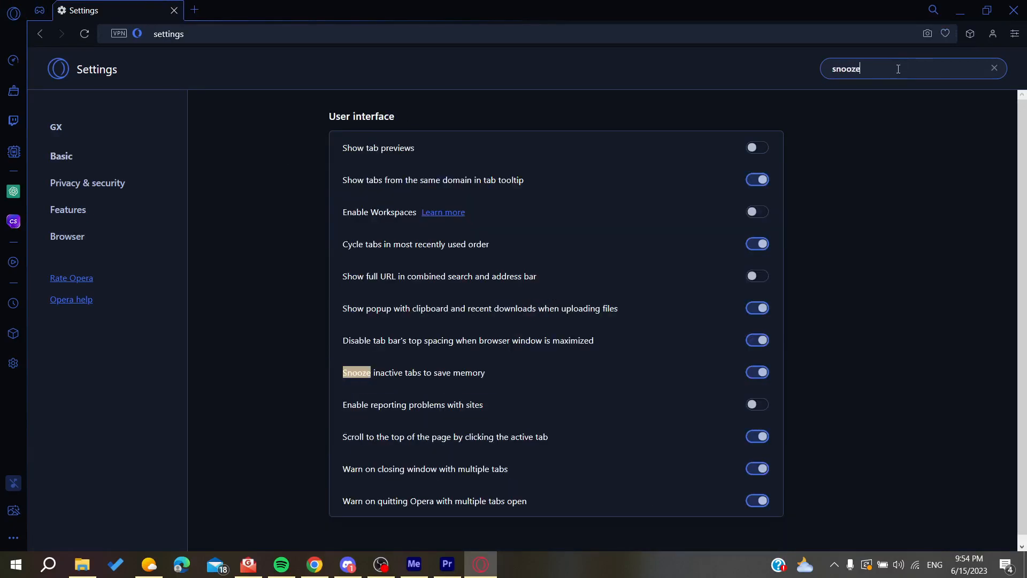
pyautogui.scroll(3)
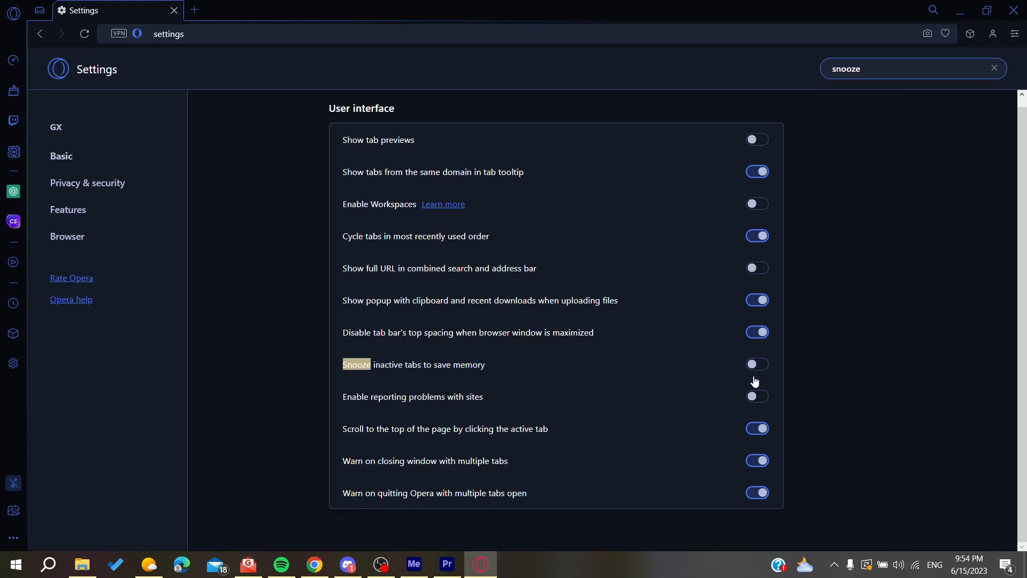
pyautogui.click(757, 364)
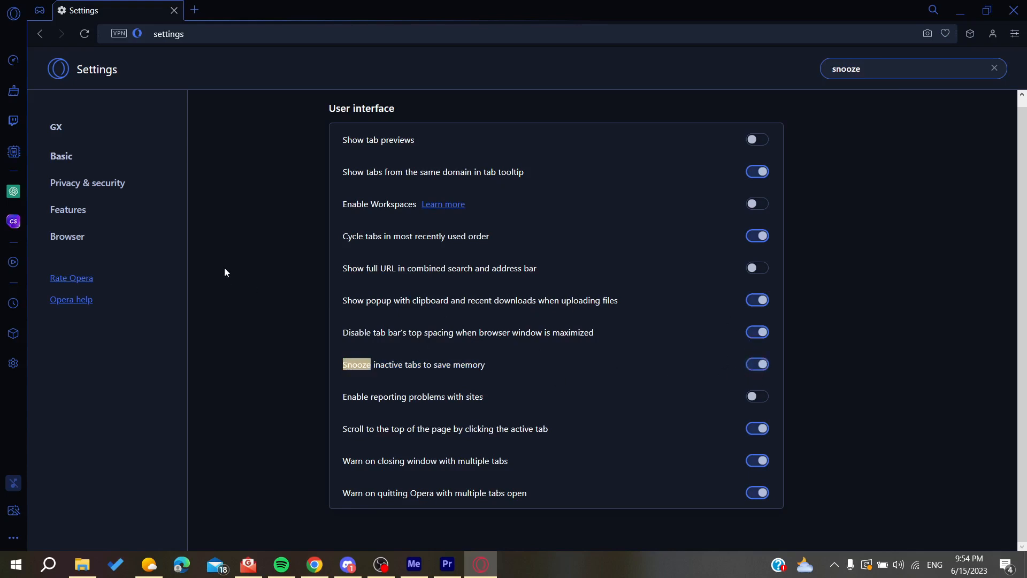
pyautogui.moveTo(227, 161)
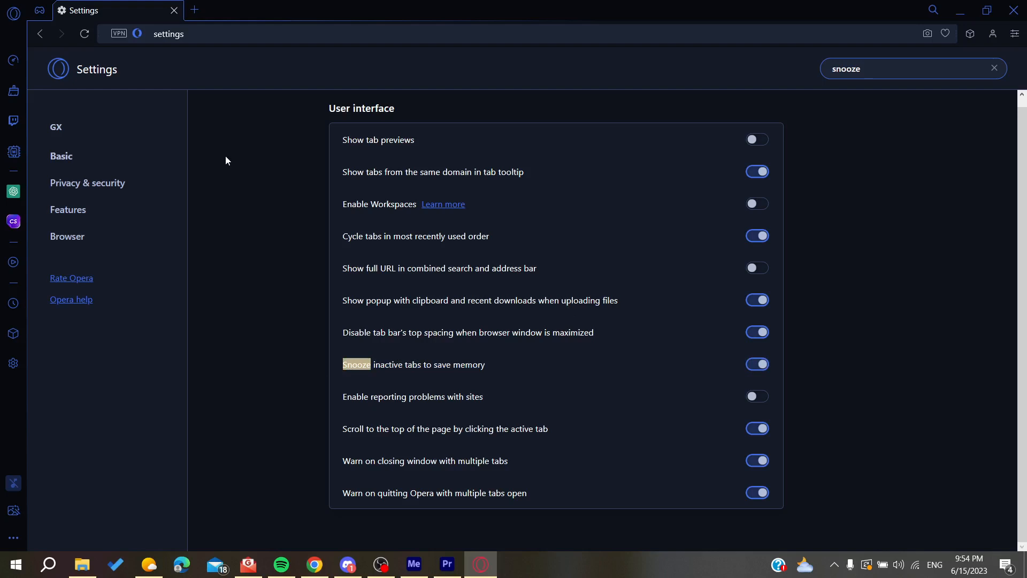